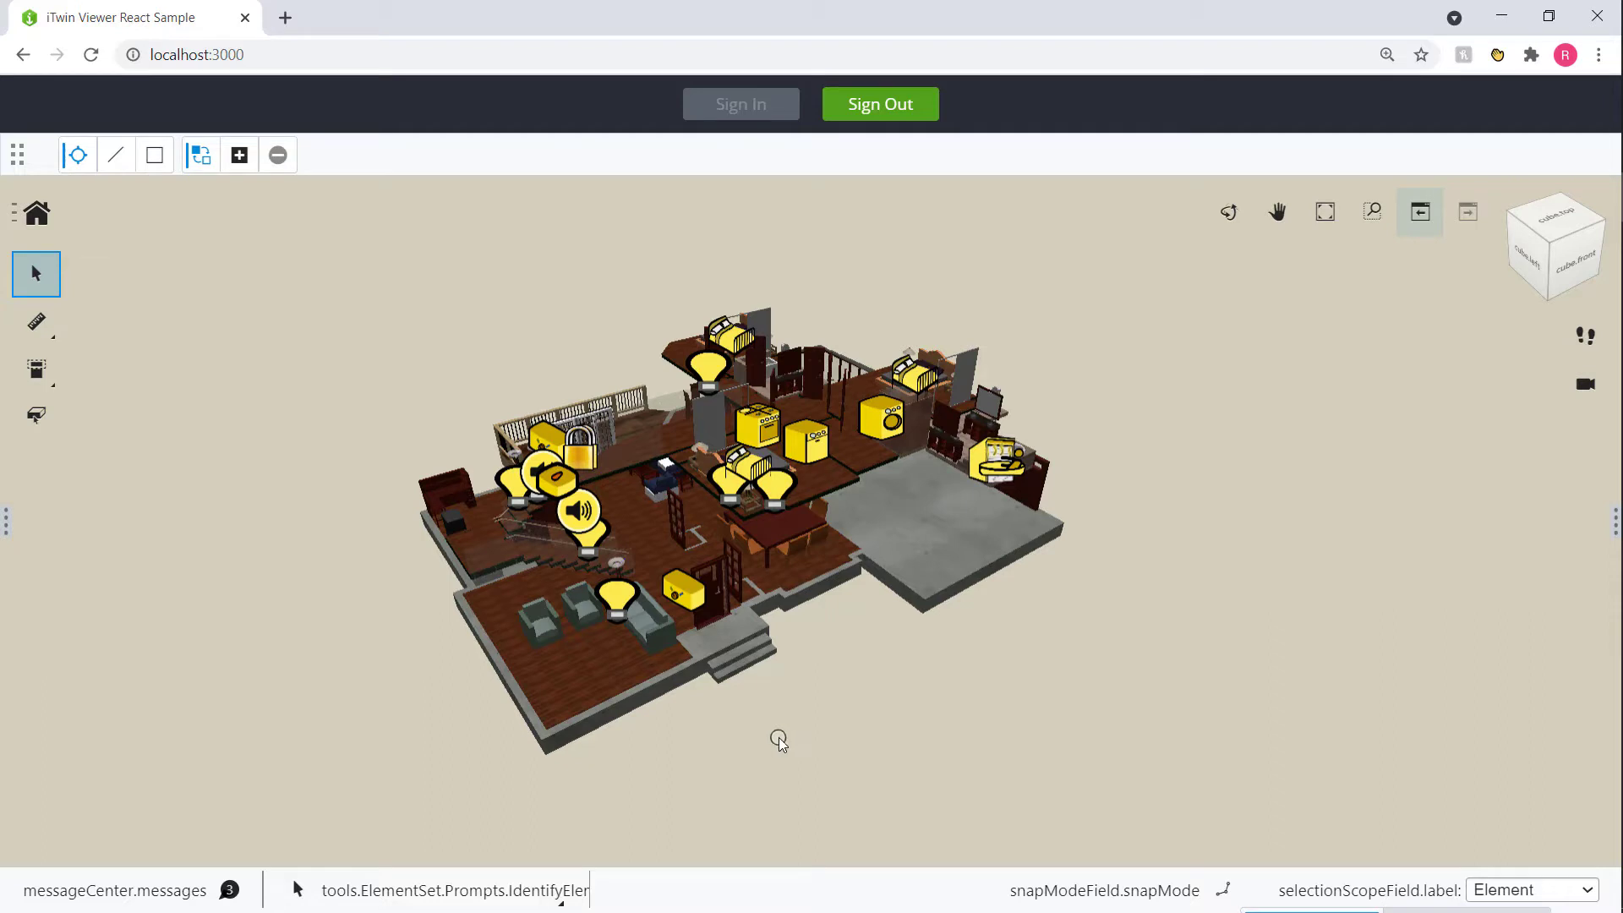
{"action": "mouse_move", "coordinate": [856, 686]}
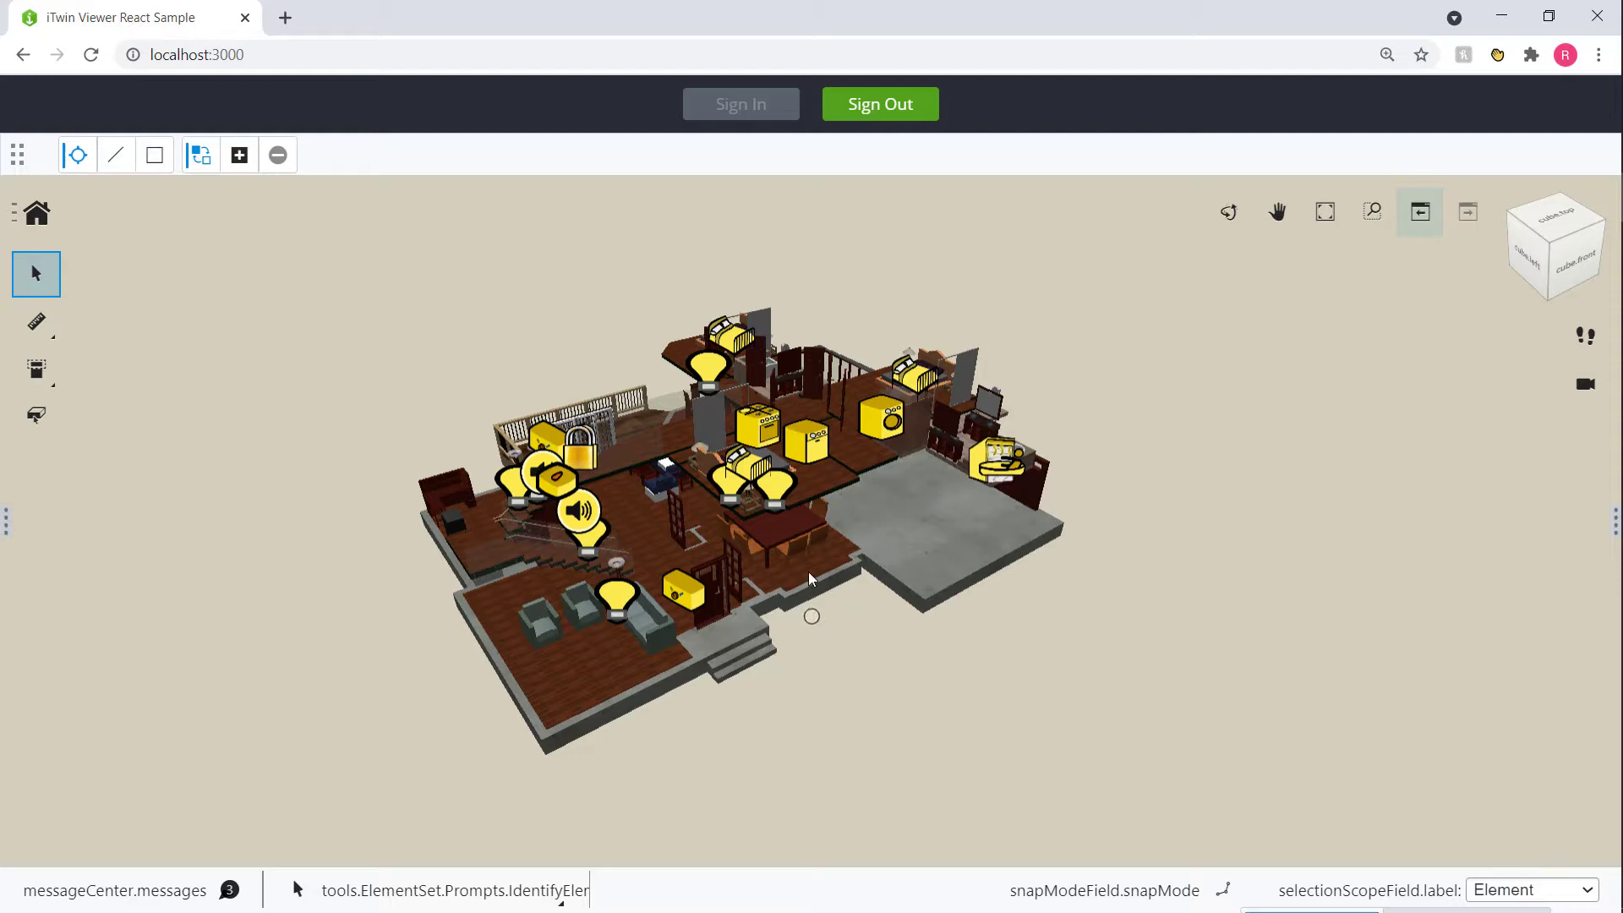
Step: Show the smart_house_digital_twin iModel overview with its named version and latest changes
{"action": "left_click", "coordinate": [771, 487]}
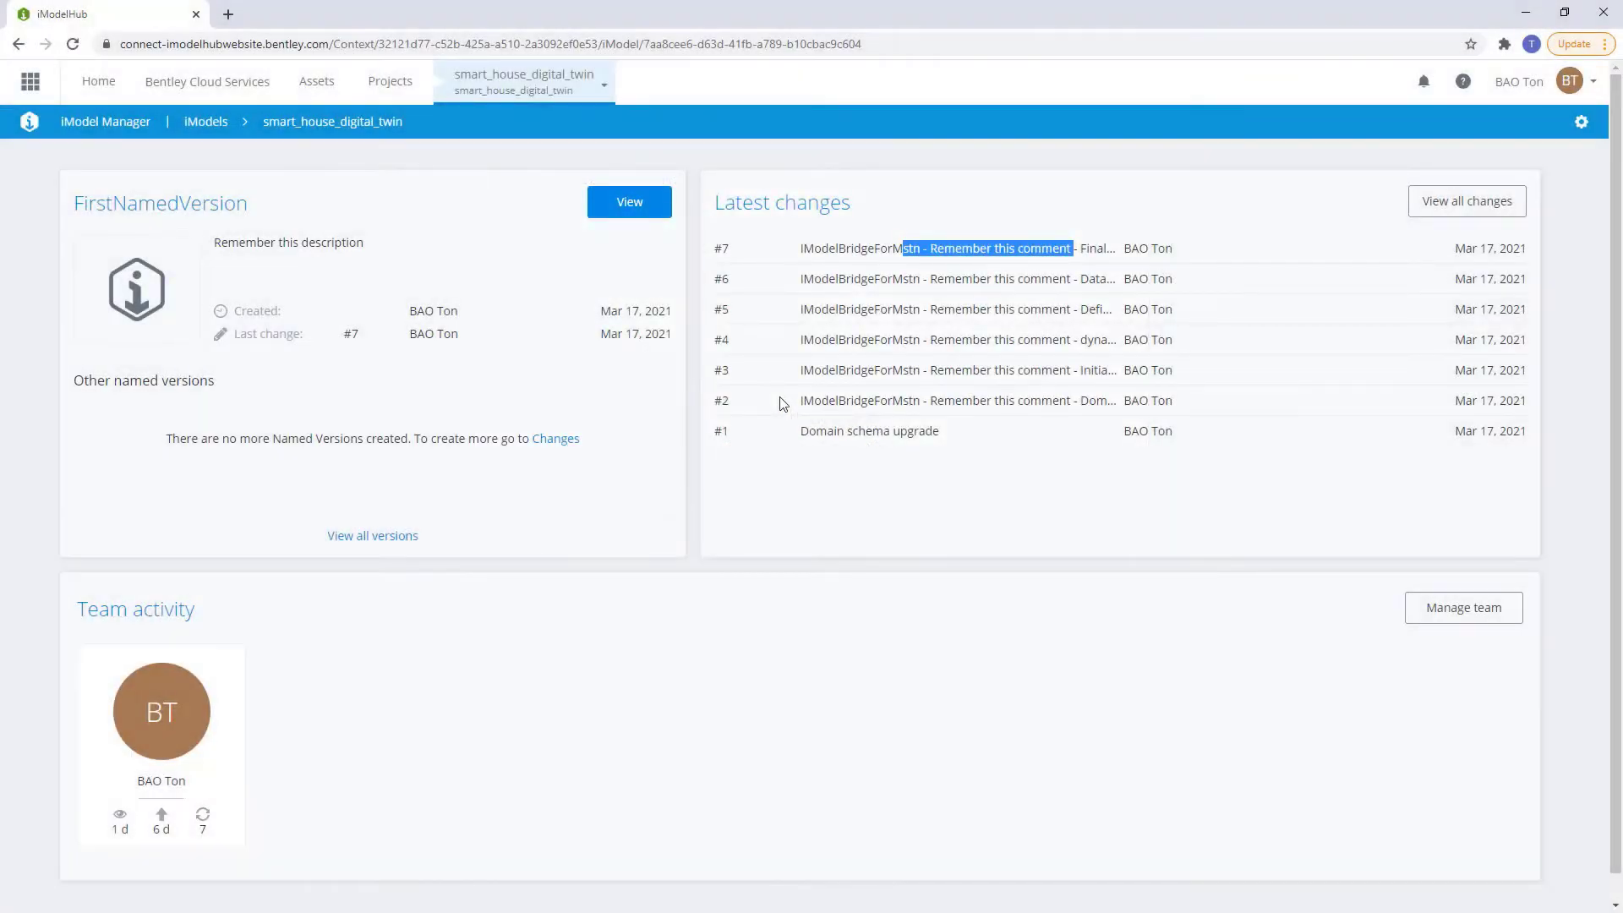
{"action": "left_click", "coordinate": [628, 202]}
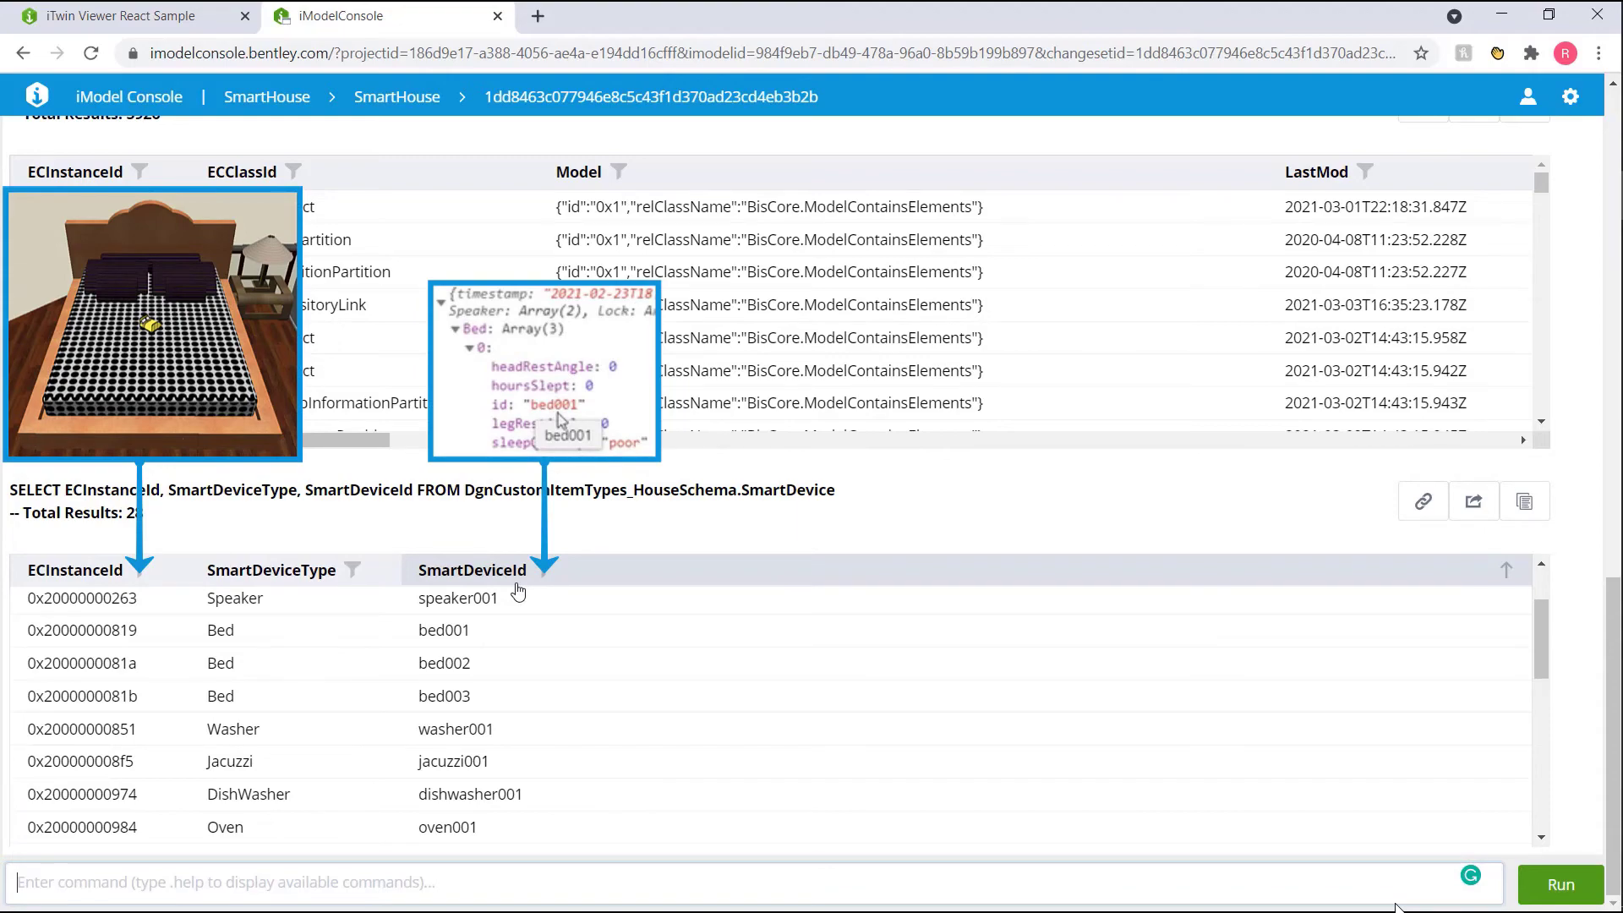
Step: Return to the iTwin Viewer React Sample showing the smart house with yellow device markers
{"action": "left_click", "coordinate": [123, 17]}
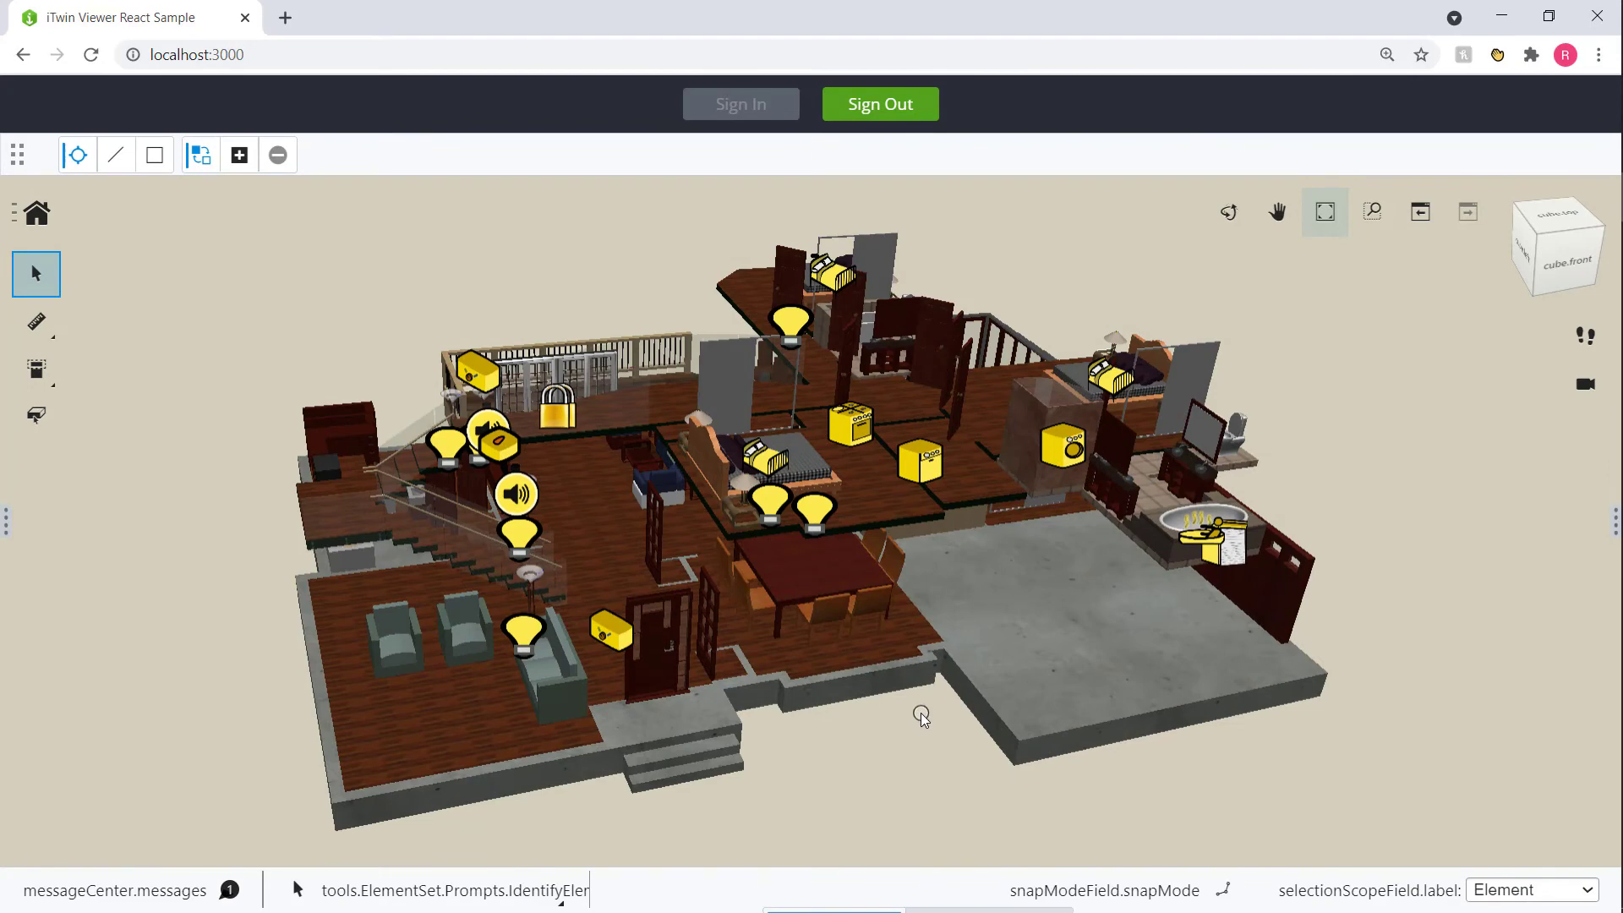
Step: Fit the view and reveal speaker002's tooltip: How Deep is Your Love by Bee Gees playing
{"action": "left_click", "coordinate": [770, 455]}
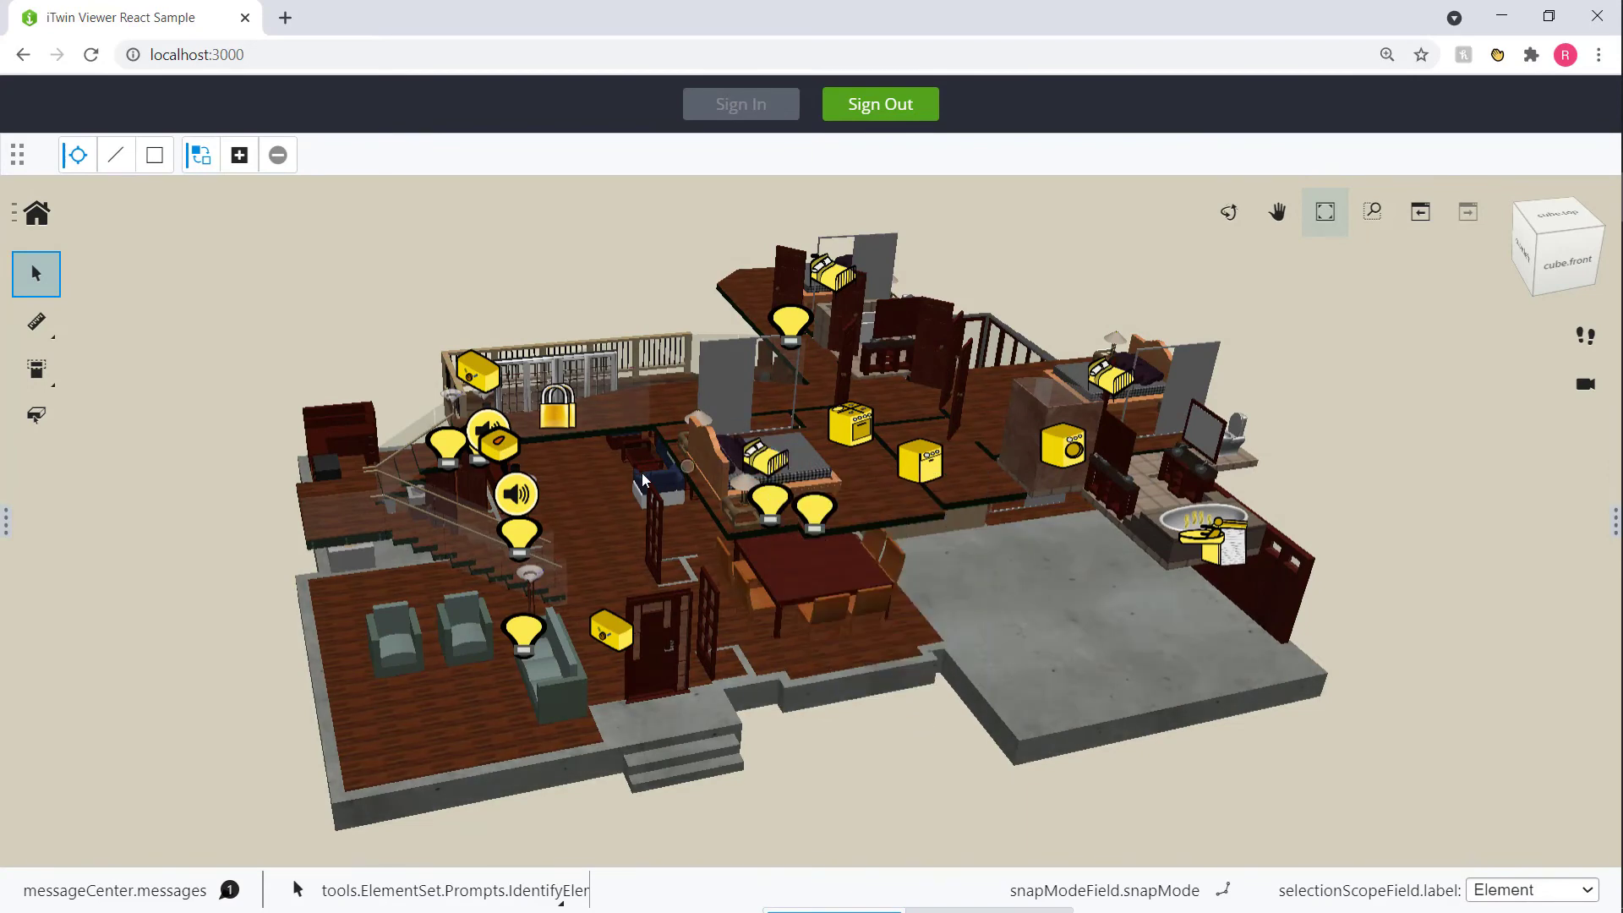
{"action": "left_click", "coordinate": [515, 496]}
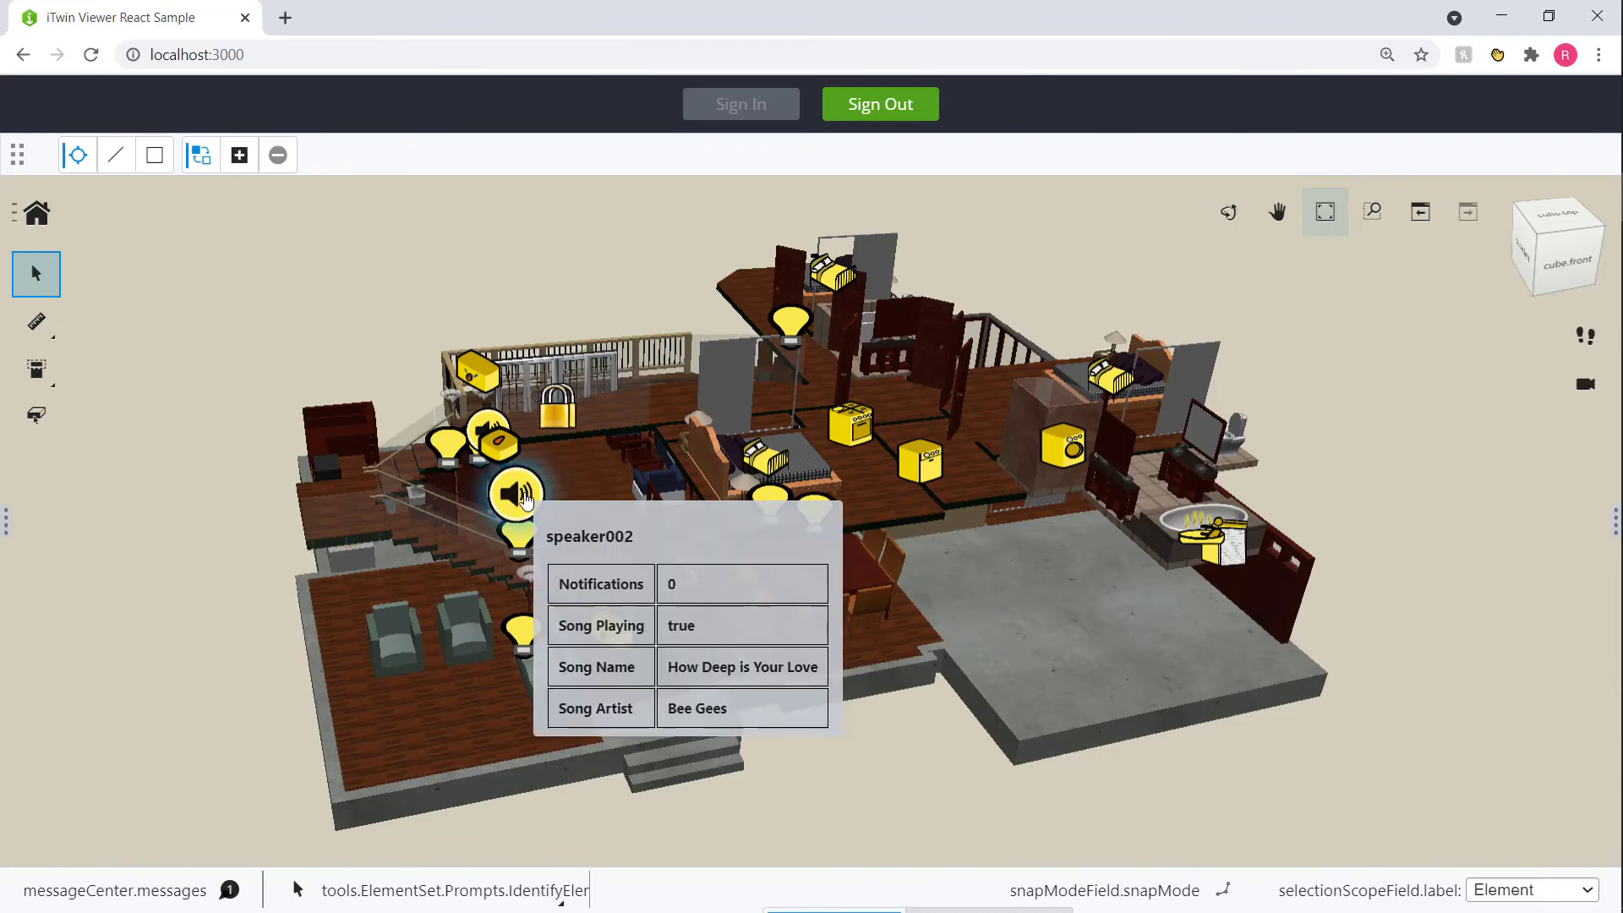